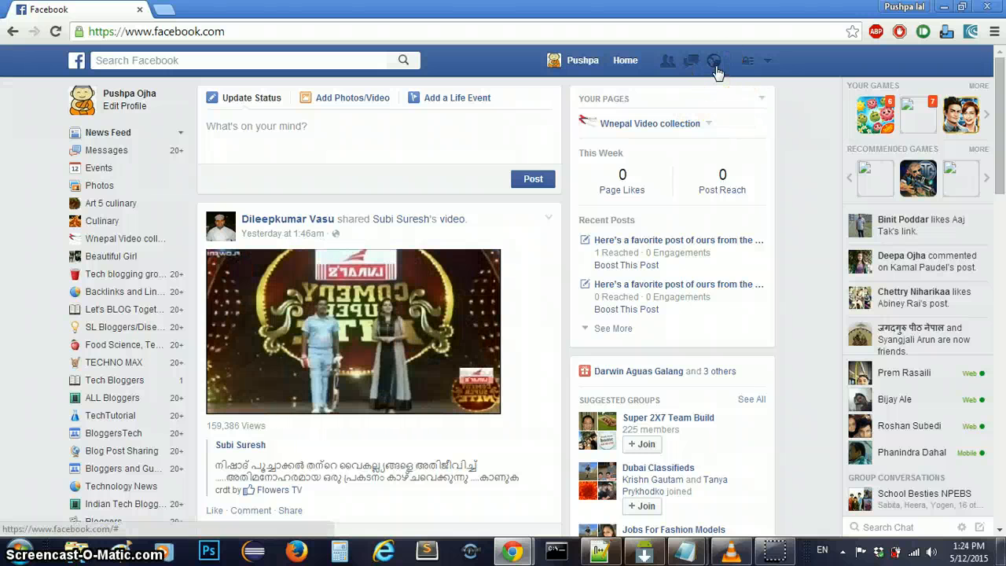
Show the recent notifications list and scroll down to its older entries.
click(715, 60)
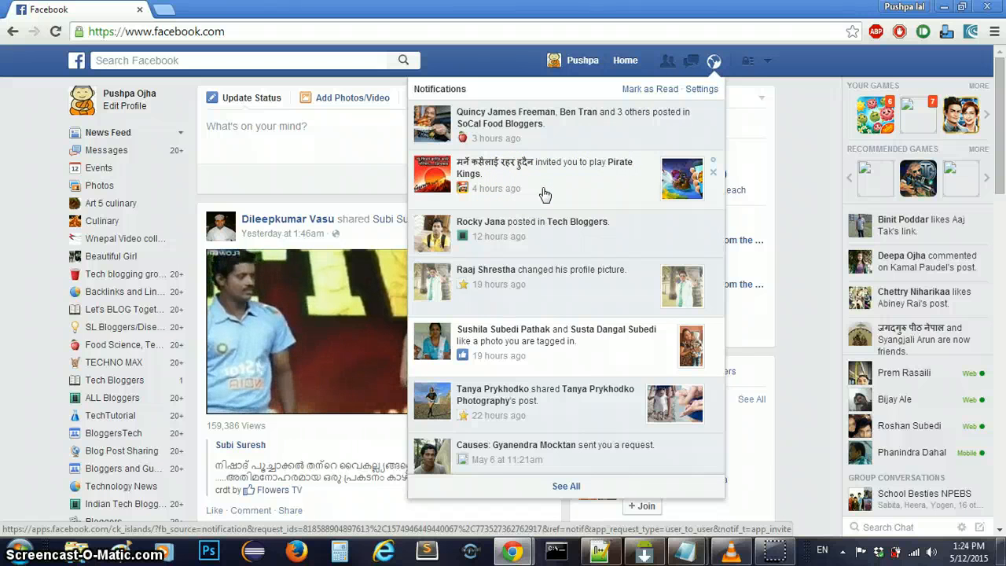
scroll(down, 3)
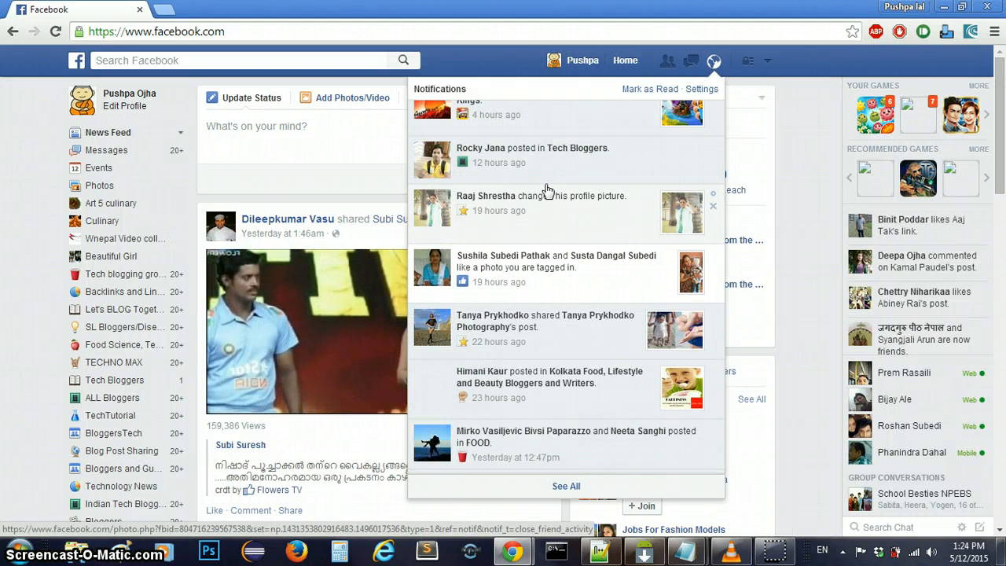
scroll(down, 3)
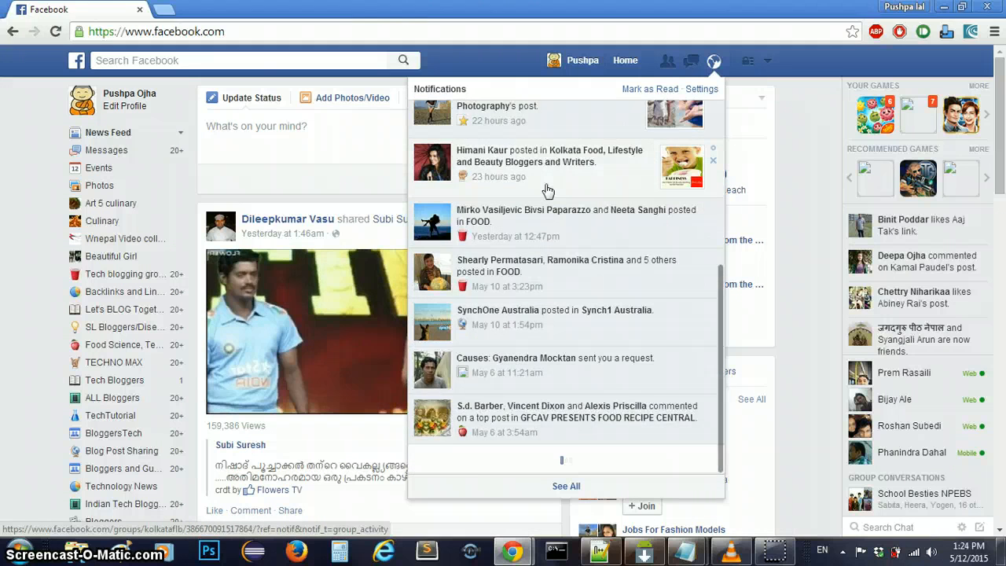
scroll(down, 3)
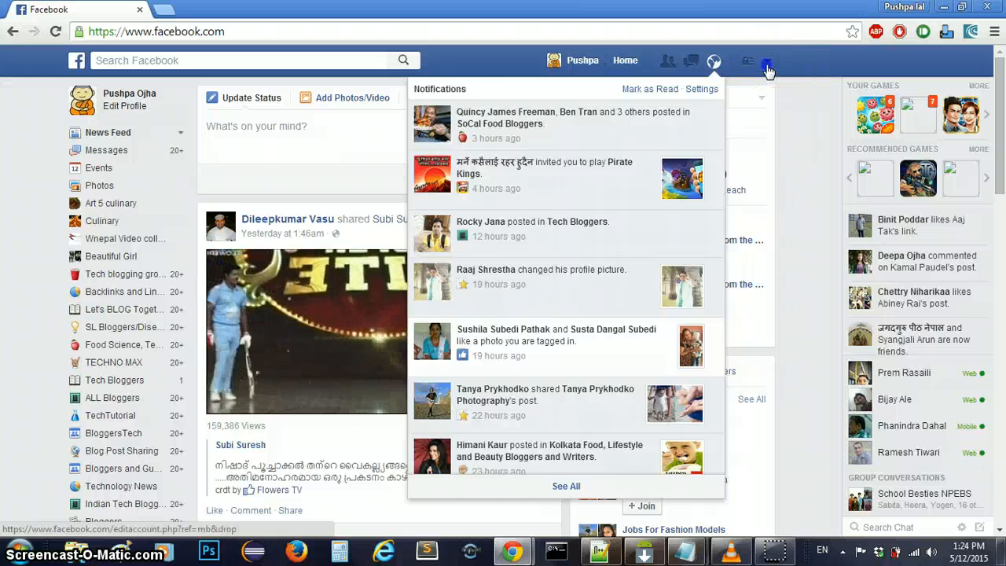
Go to General Account Settings from the account menu.
click(768, 60)
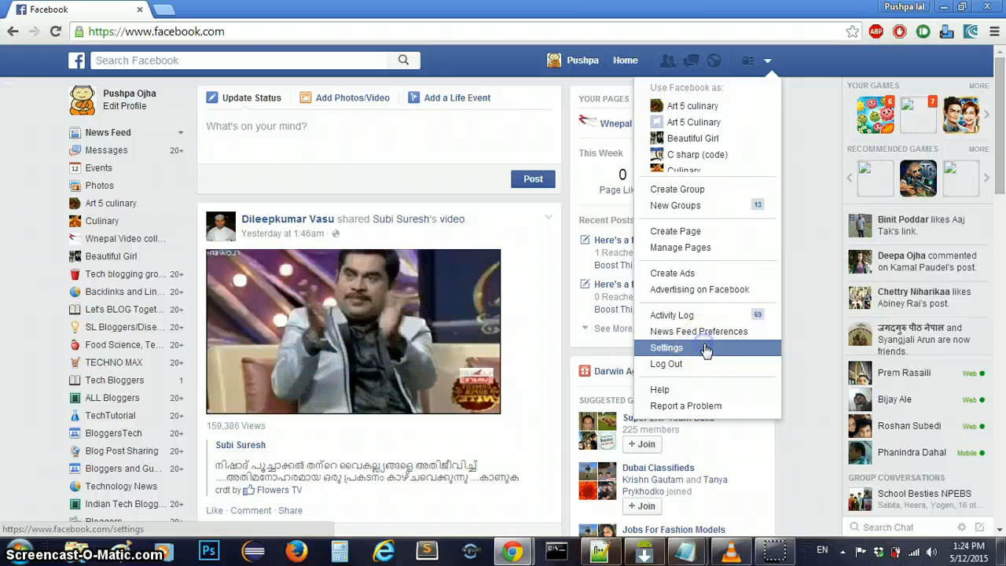
click(667, 347)
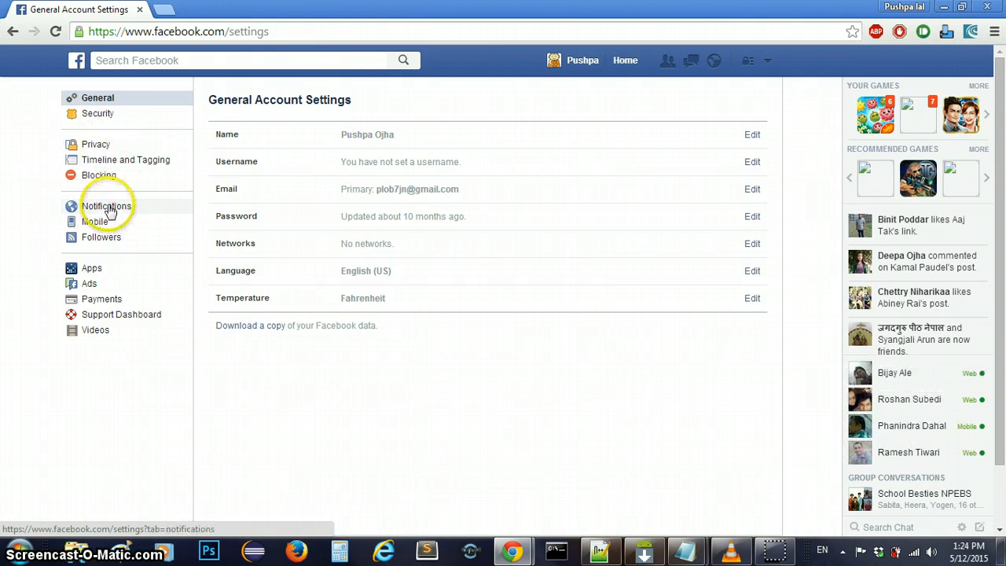
Switch to the Notifications section of the settings.
click(107, 204)
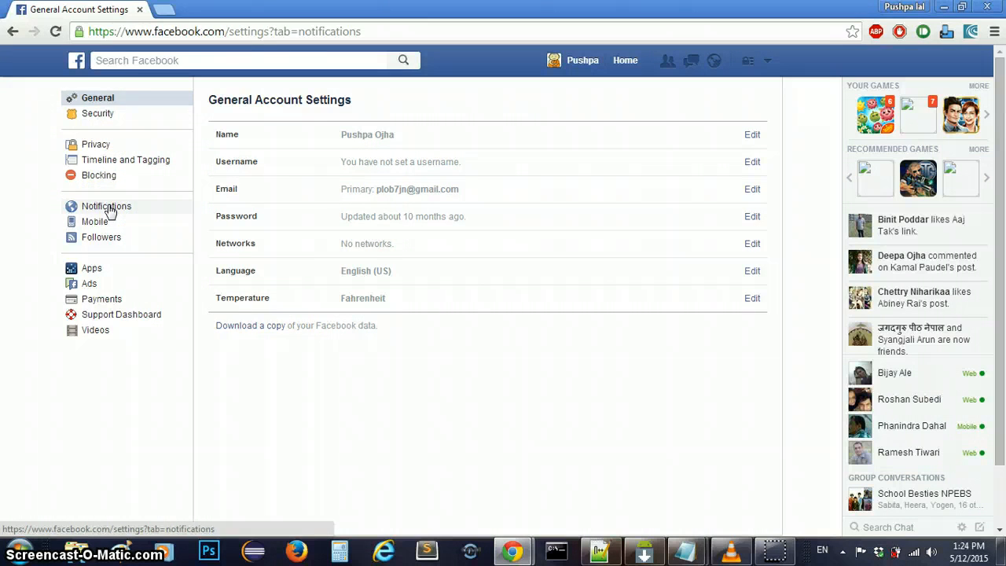
click(107, 206)
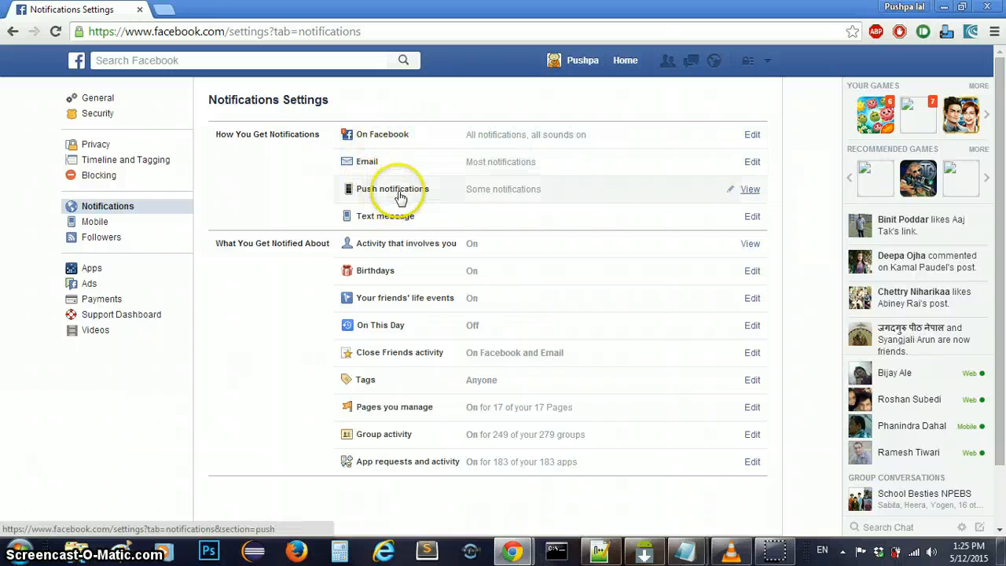
mouse_move(401, 223)
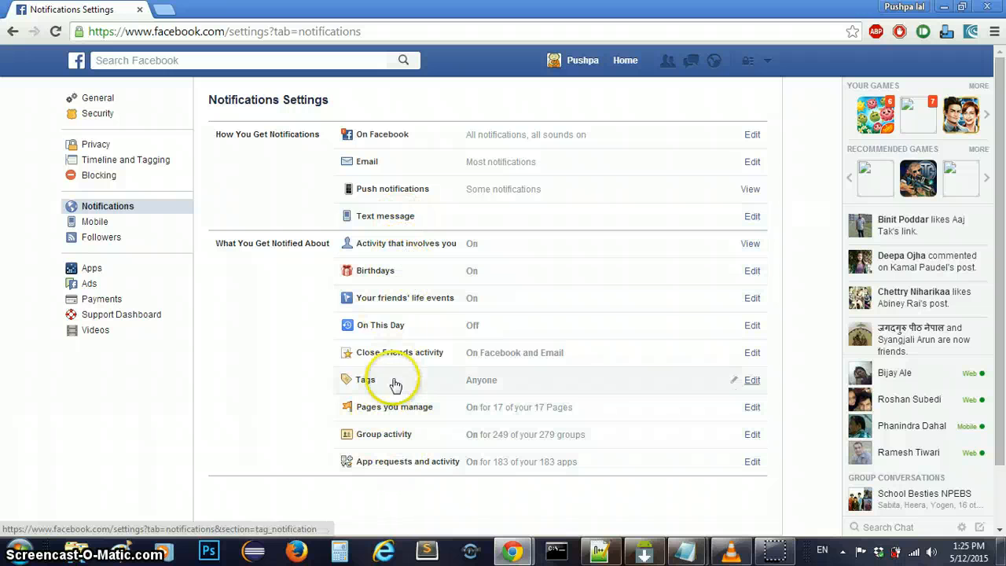
mouse_move(393, 423)
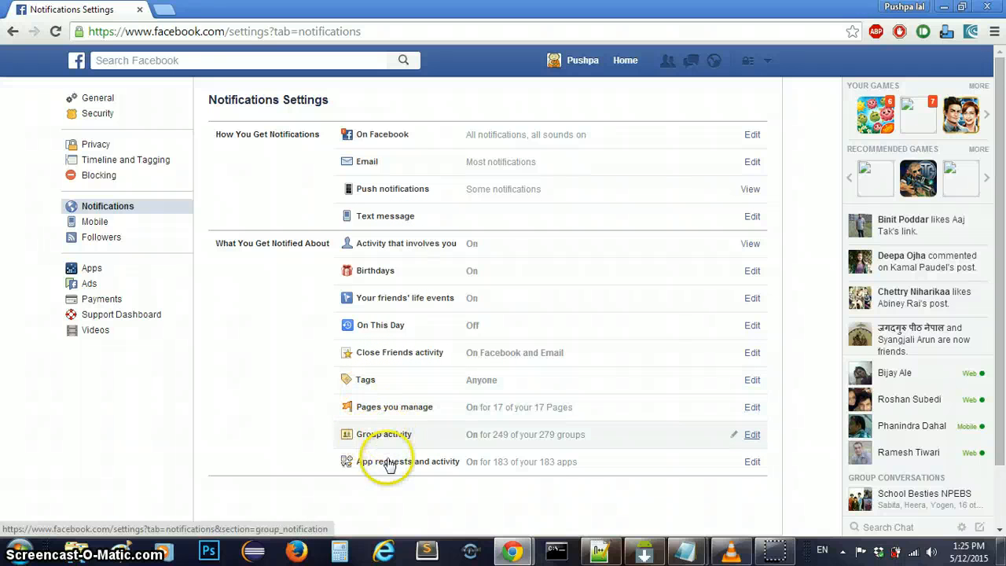
mouse_move(466, 467)
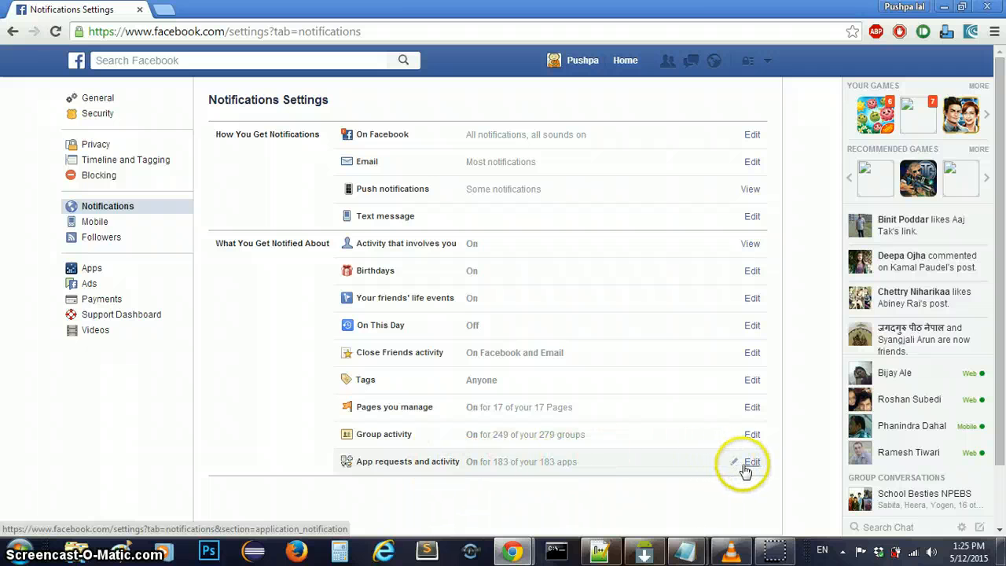
Edit the App requests and activity section to show per-app notification controls.
click(752, 463)
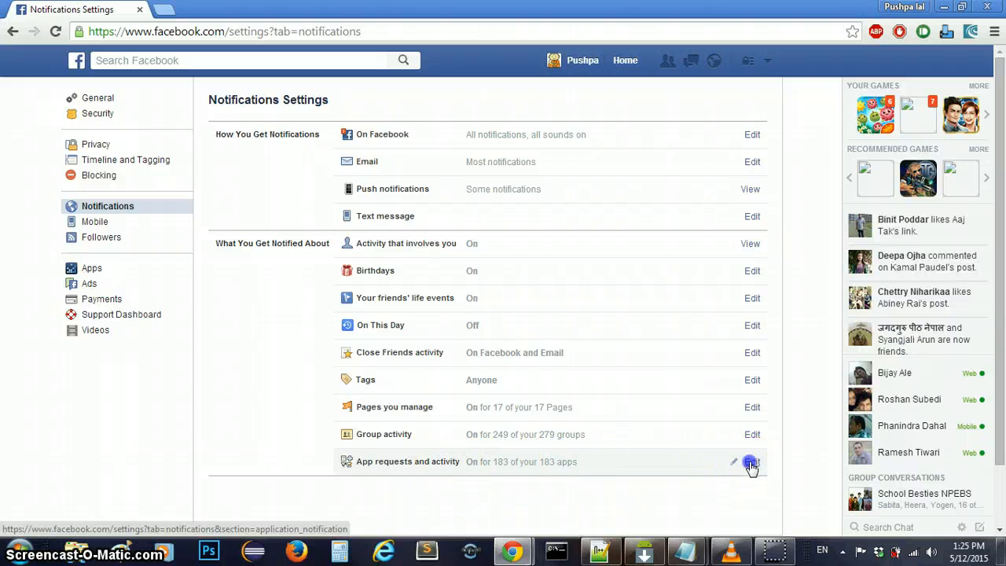
click(752, 462)
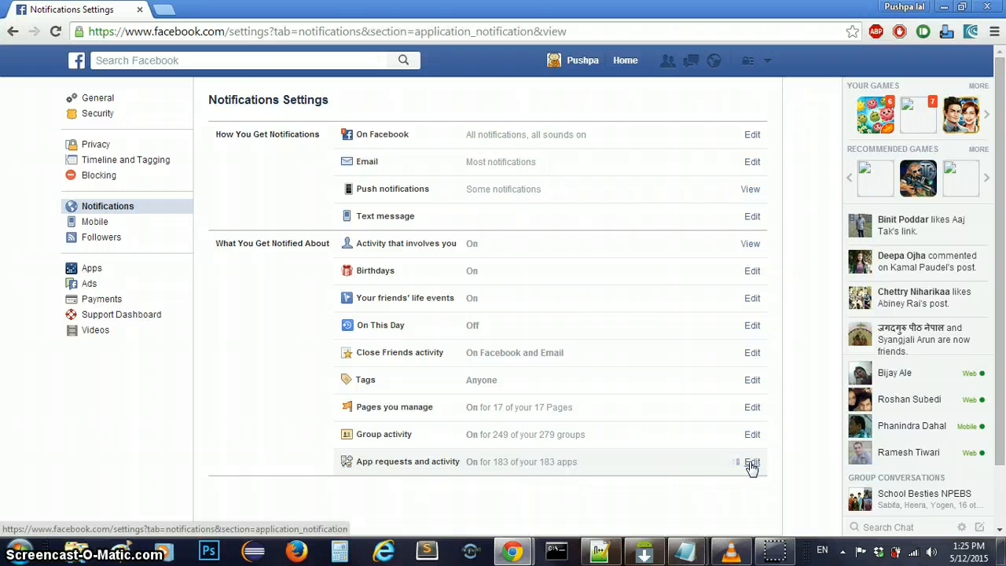
click(752, 462)
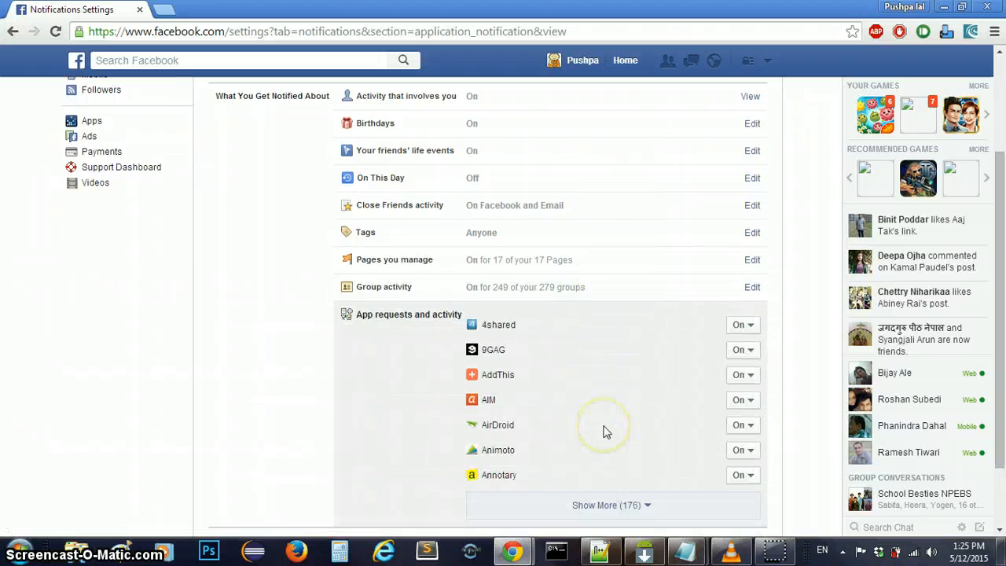
mouse_move(591, 393)
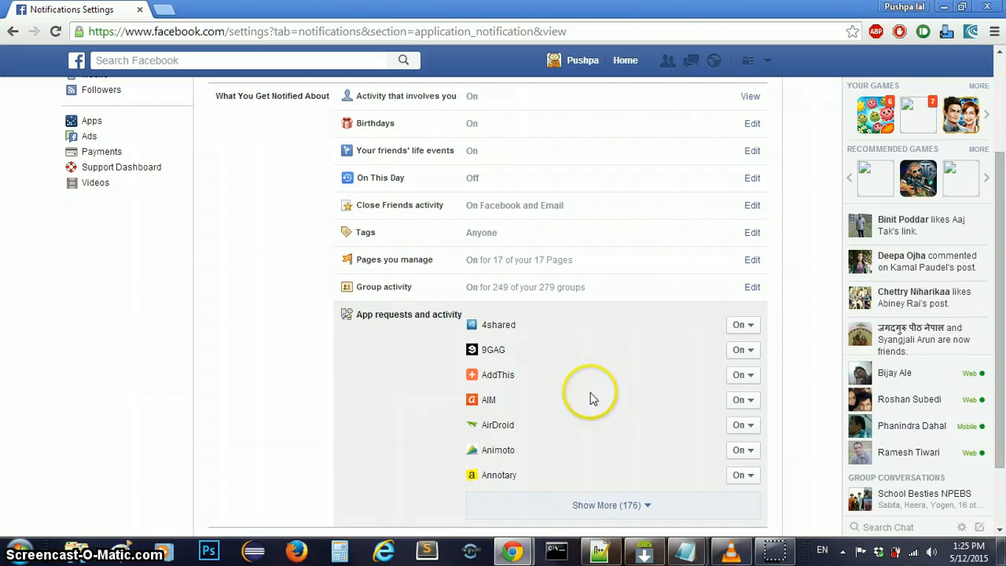
scroll(down, 3)
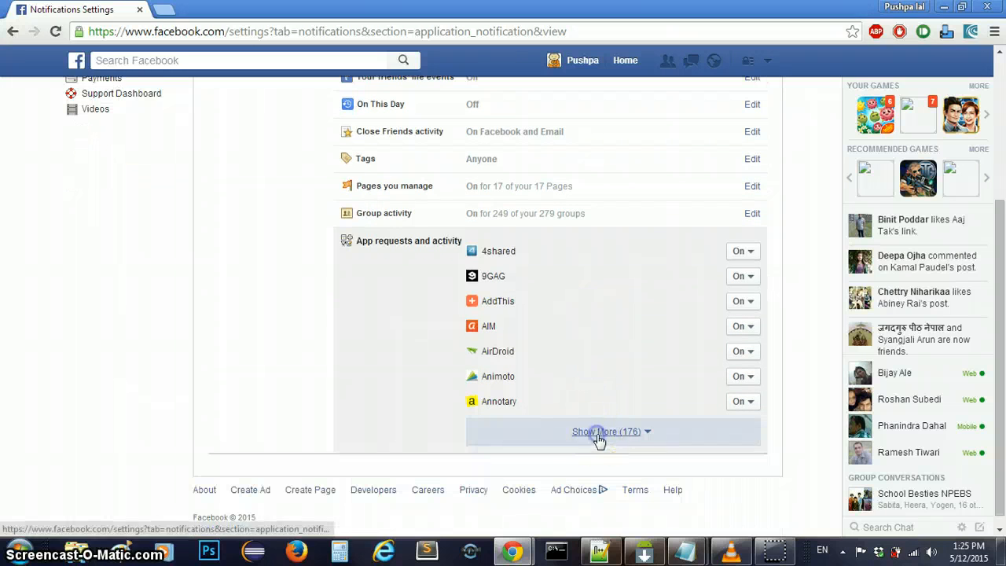
Show More to reveal the full app list and scroll down to Candy Crush Saga.
click(604, 430)
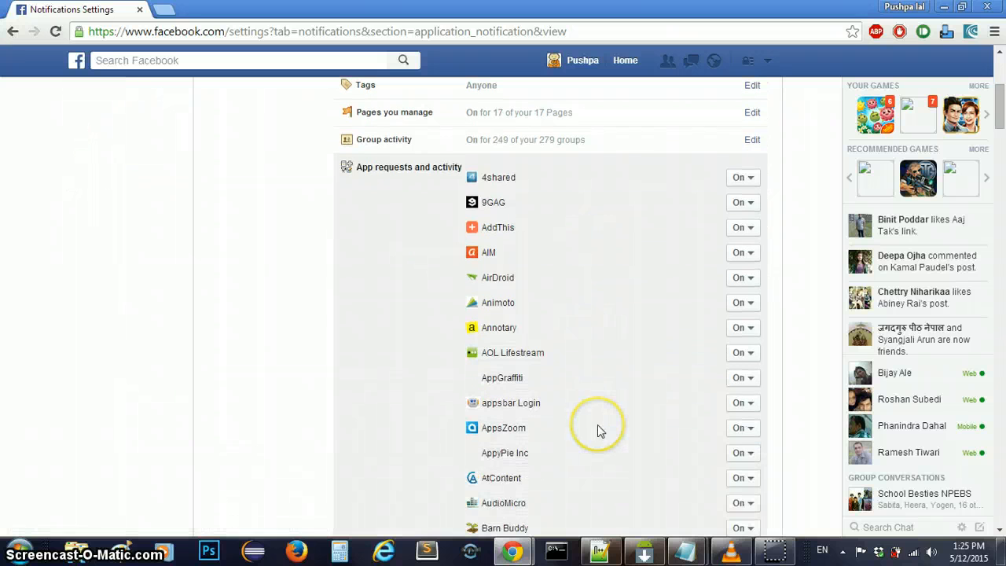
mouse_move(503, 302)
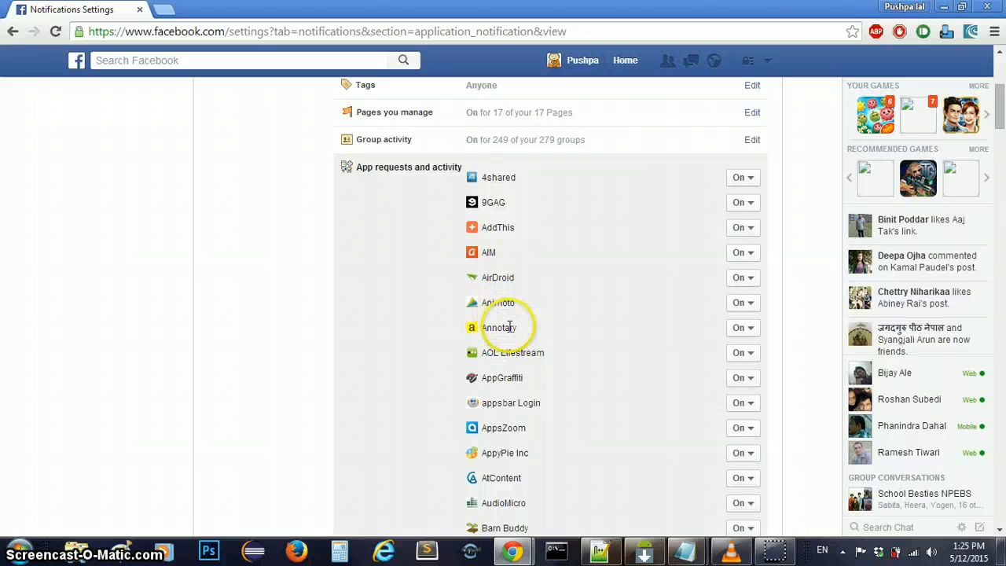
scroll(down, 3)
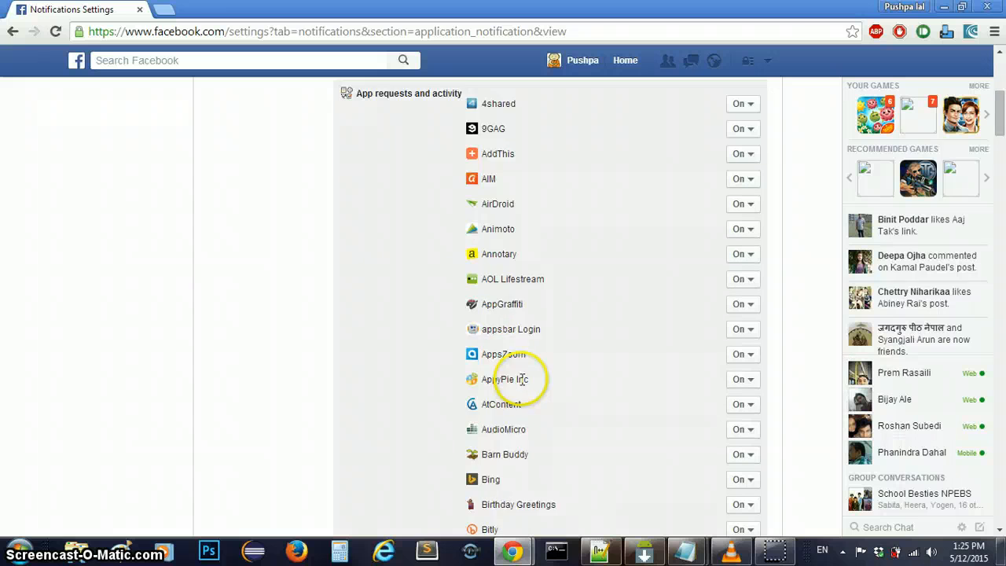
scroll(down, 3)
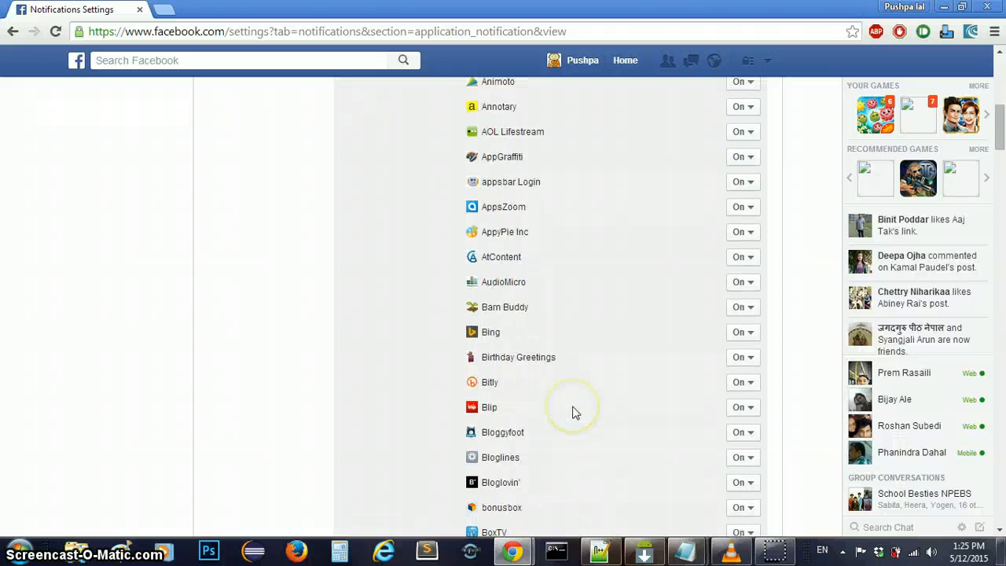
scroll(down, 3)
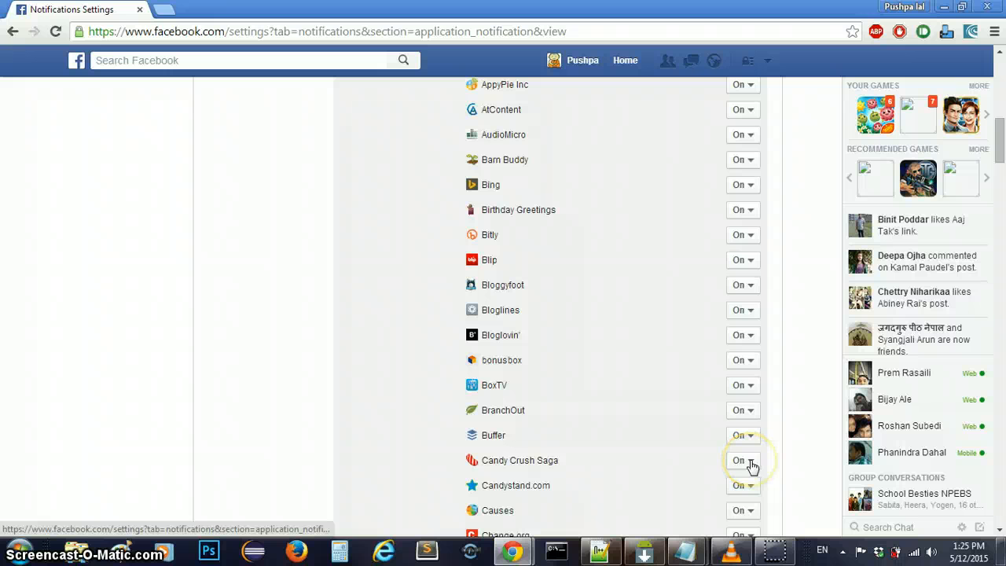
Set Candy Crush Saga app request notifications to Off and continue down the list.
click(742, 459)
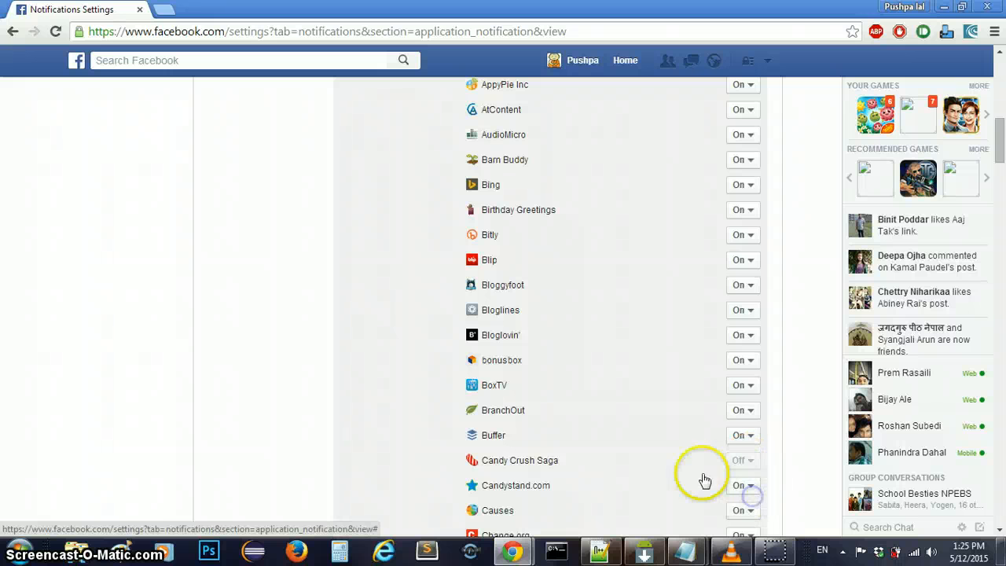
scroll(down, 3)
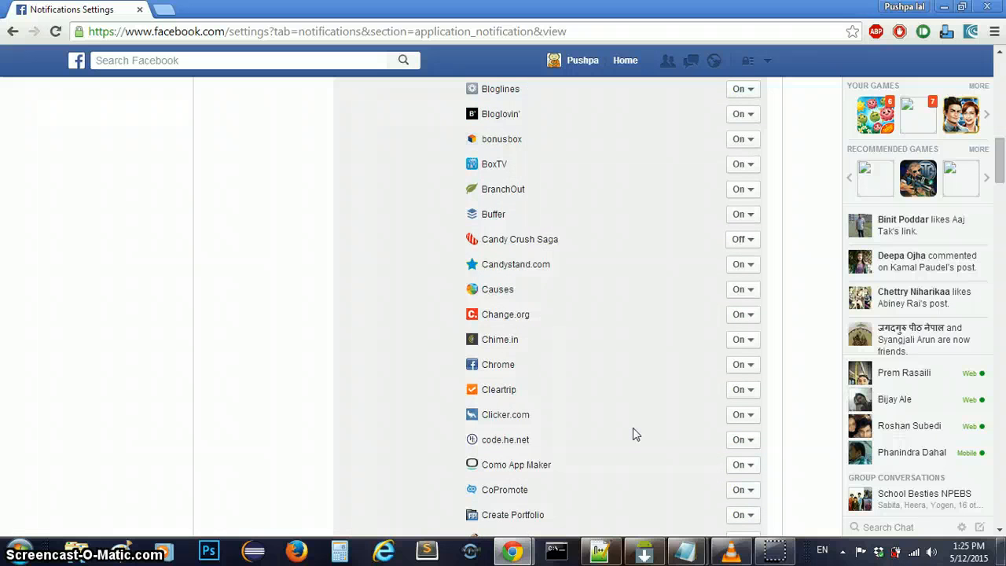
scroll(down, 3)
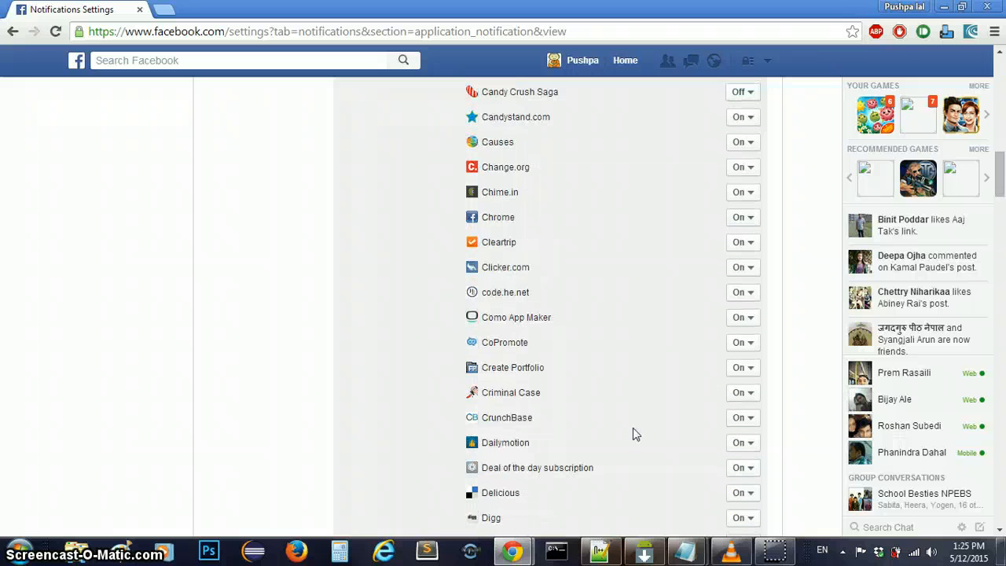
scroll(down, 3)
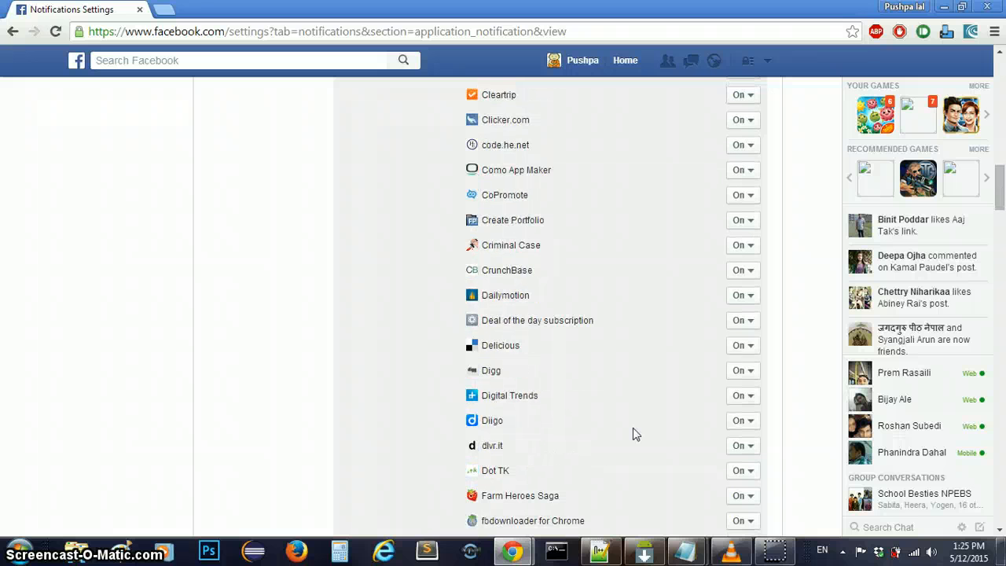
Set Farm Heroes Saga app request notifications to Off.
scroll(down, 3)
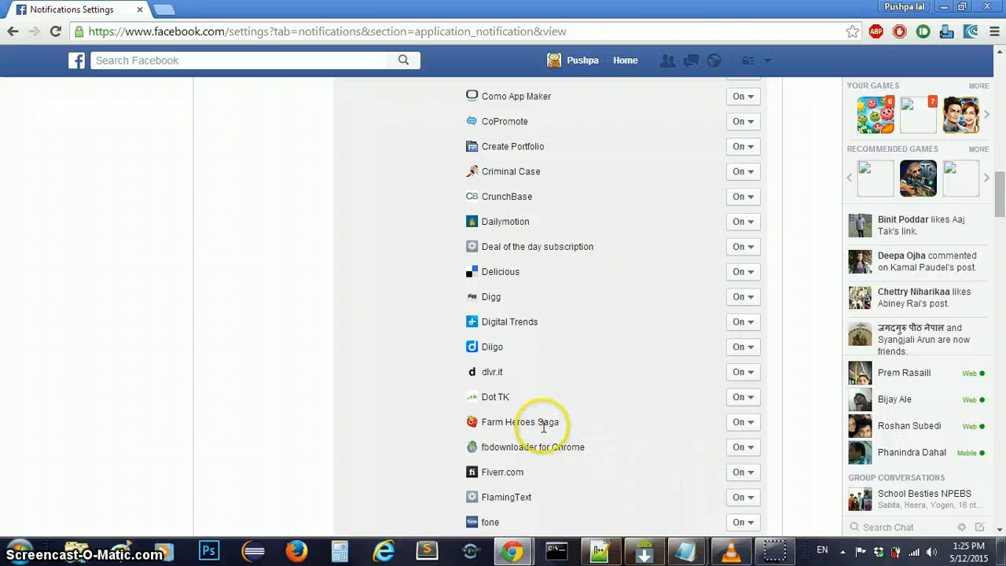
click(742, 421)
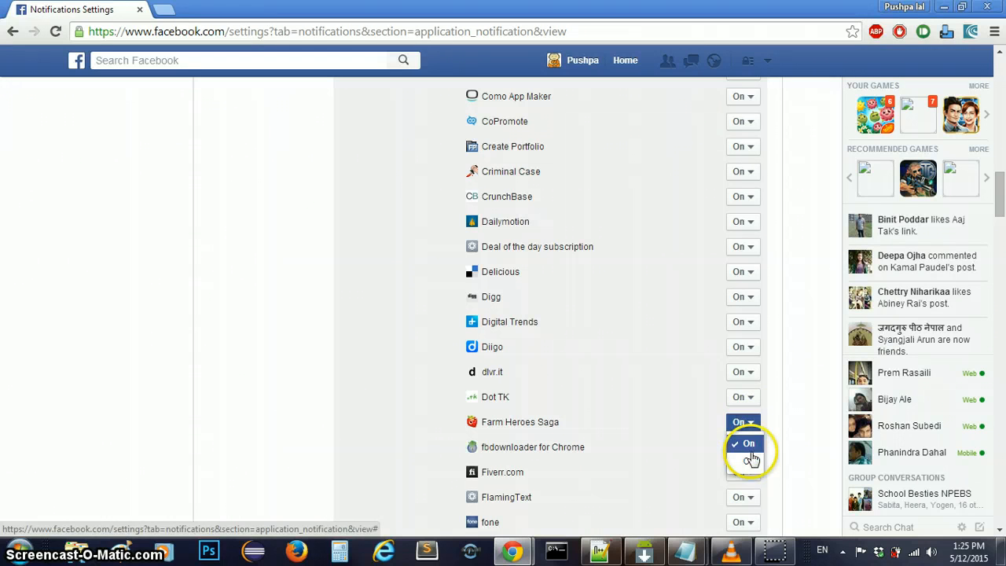
click(747, 443)
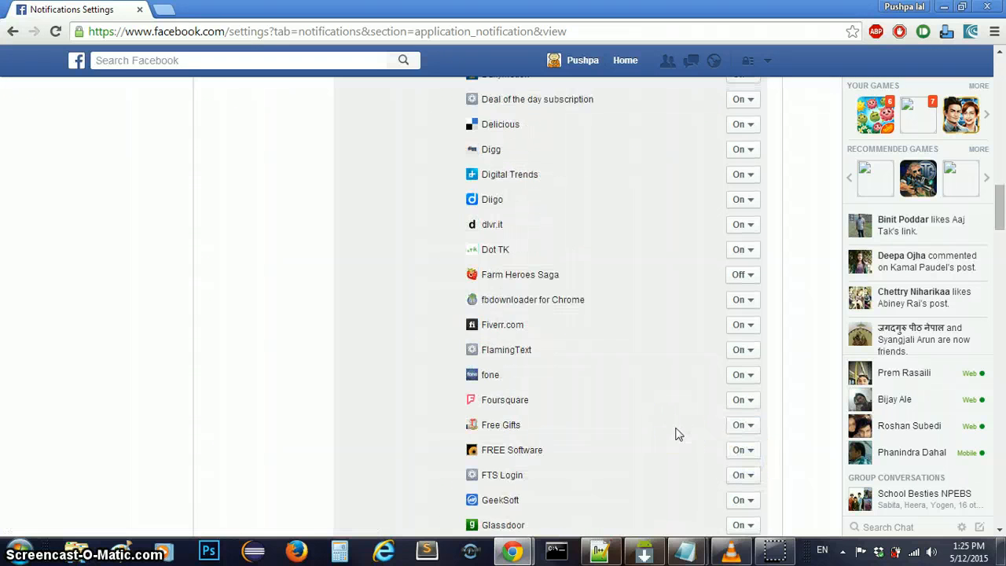
Set Papa Pear Saga app request notifications to Off.
scroll(down, 3)
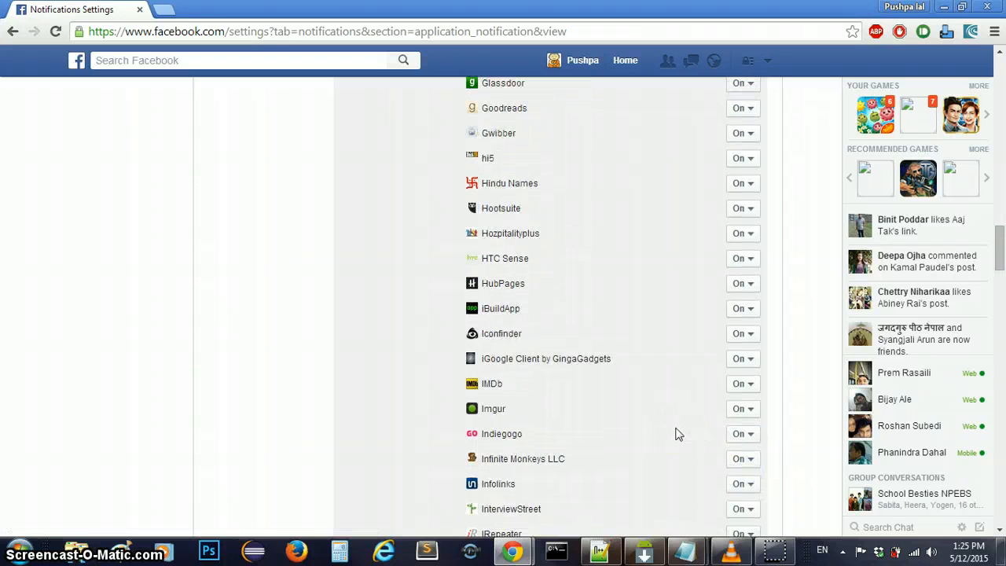
scroll(down, 3)
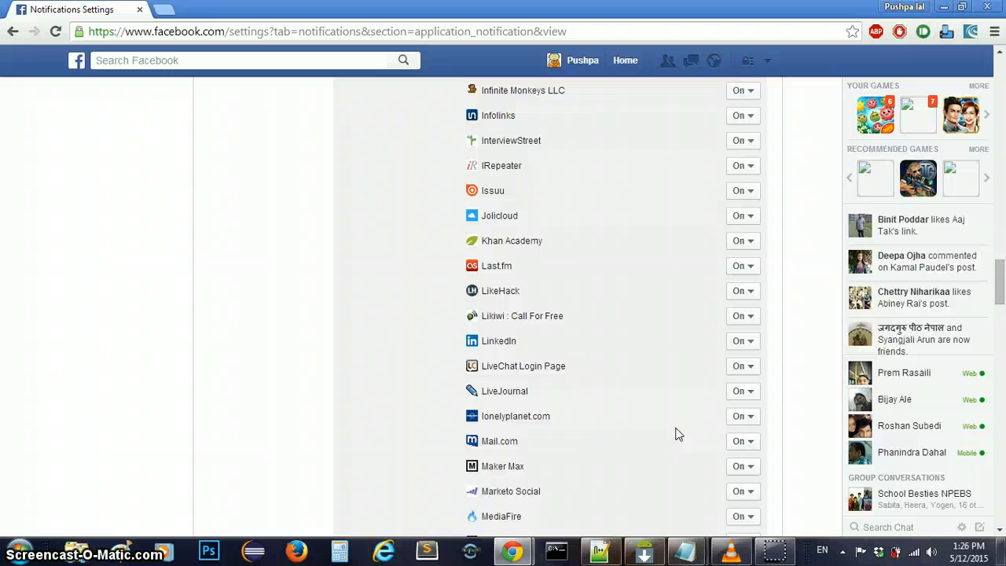
scroll(down, 3)
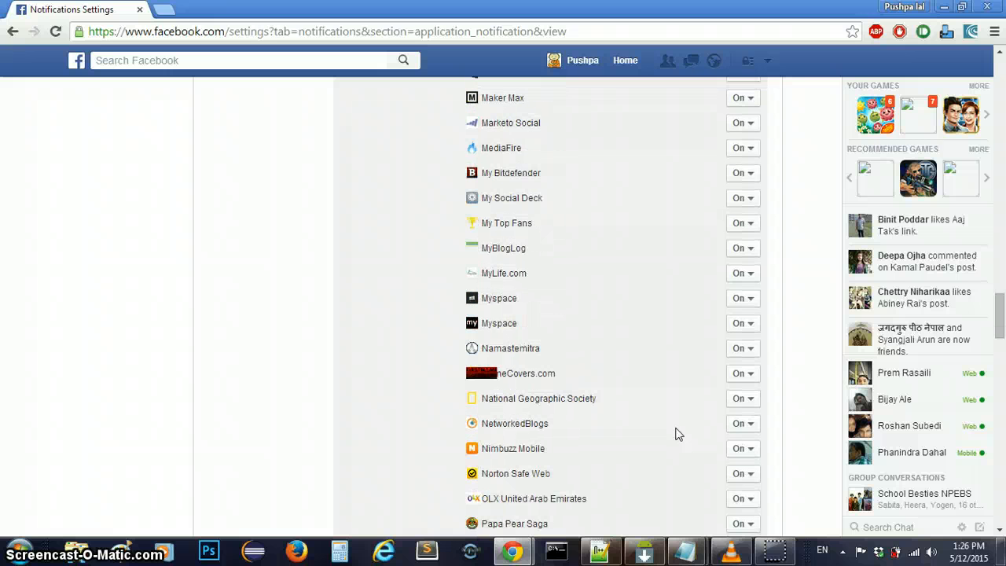
scroll(down, 3)
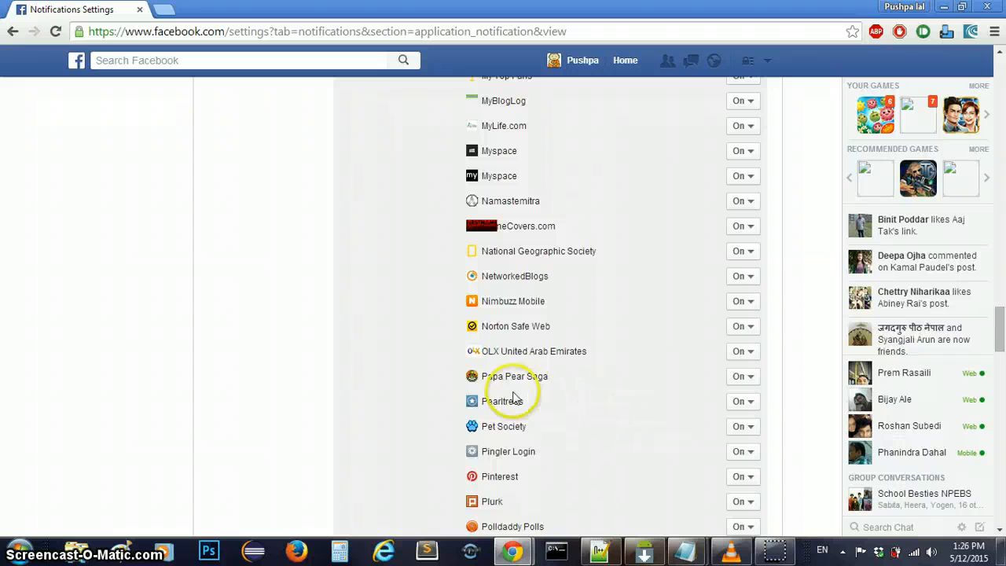
mouse_move(731, 384)
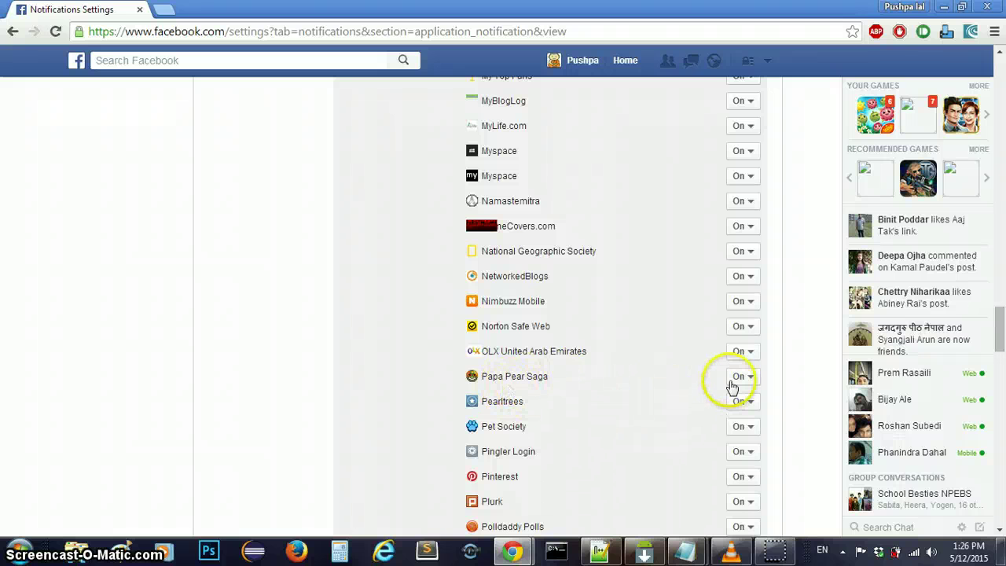
click(739, 377)
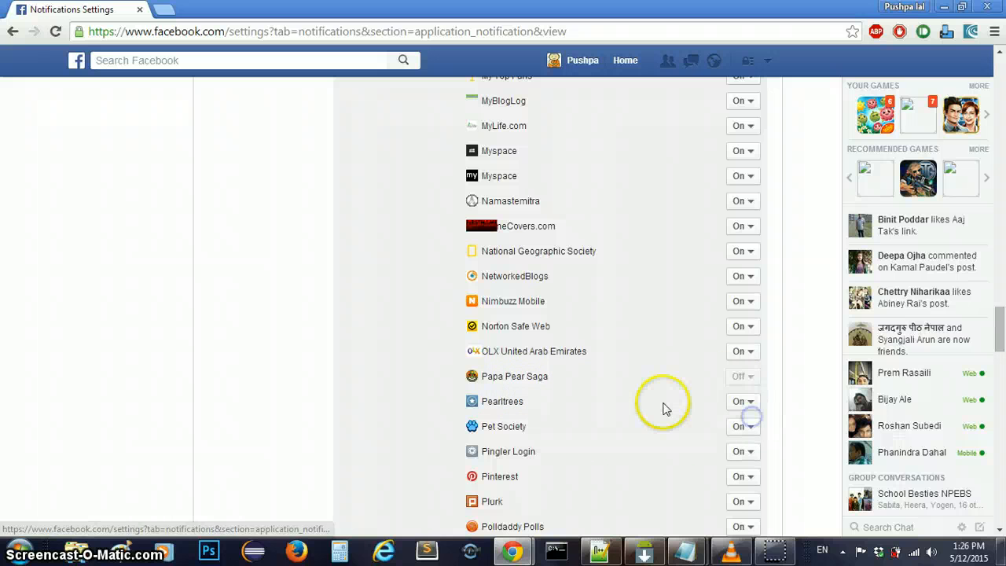
Set Traffic Traject app request notifications to Off.
scroll(down, 3)
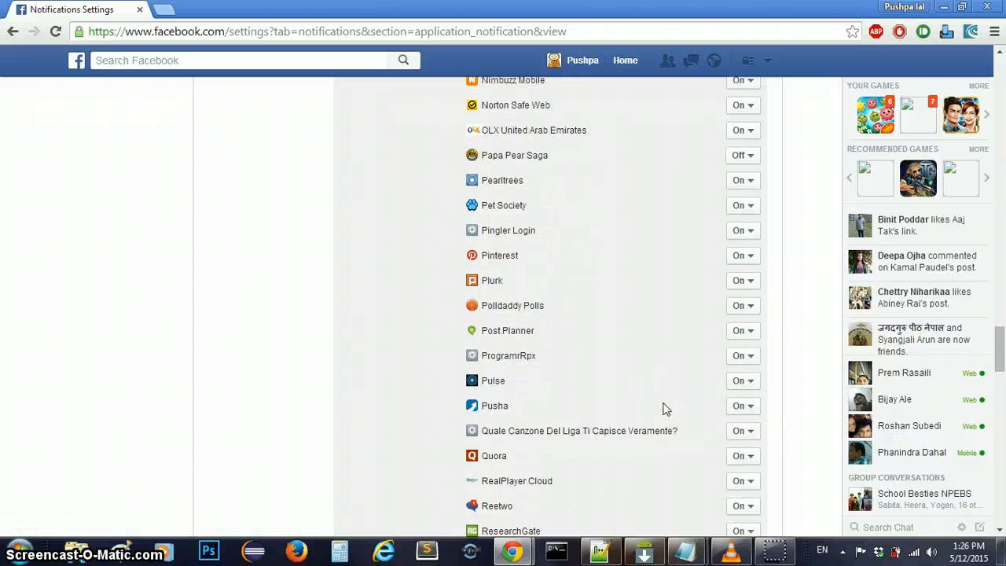
scroll(down, 3)
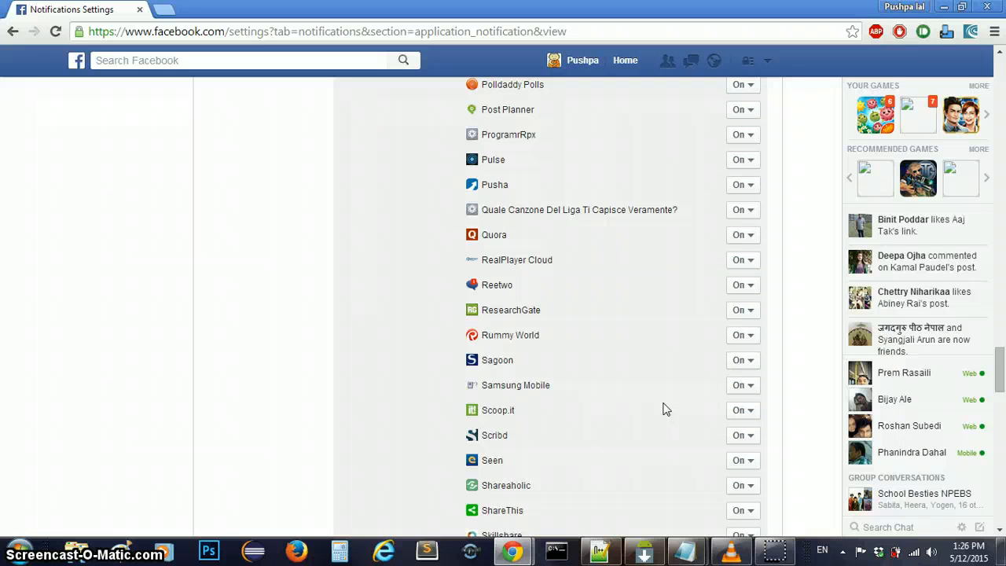
scroll(down, 3)
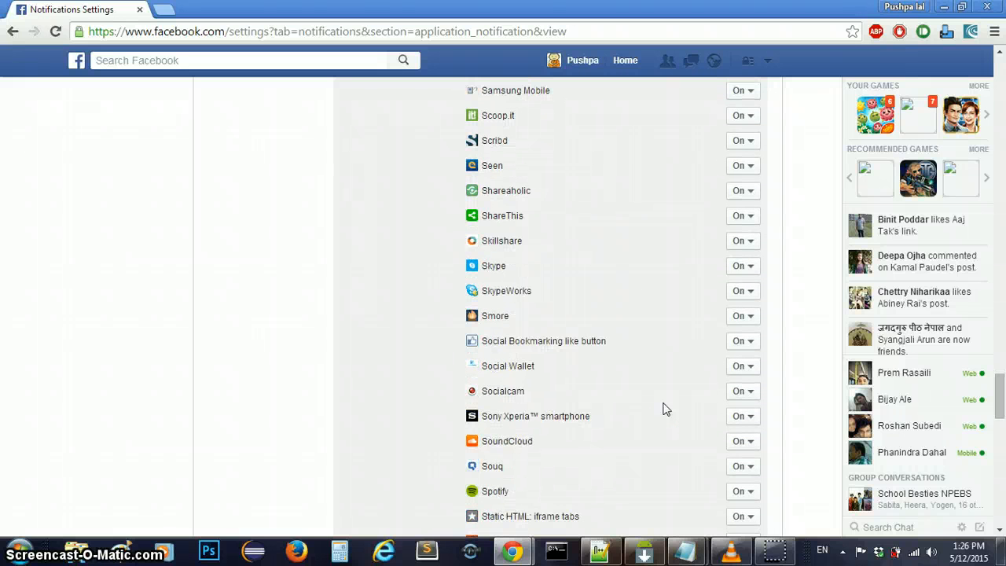
scroll(down, 3)
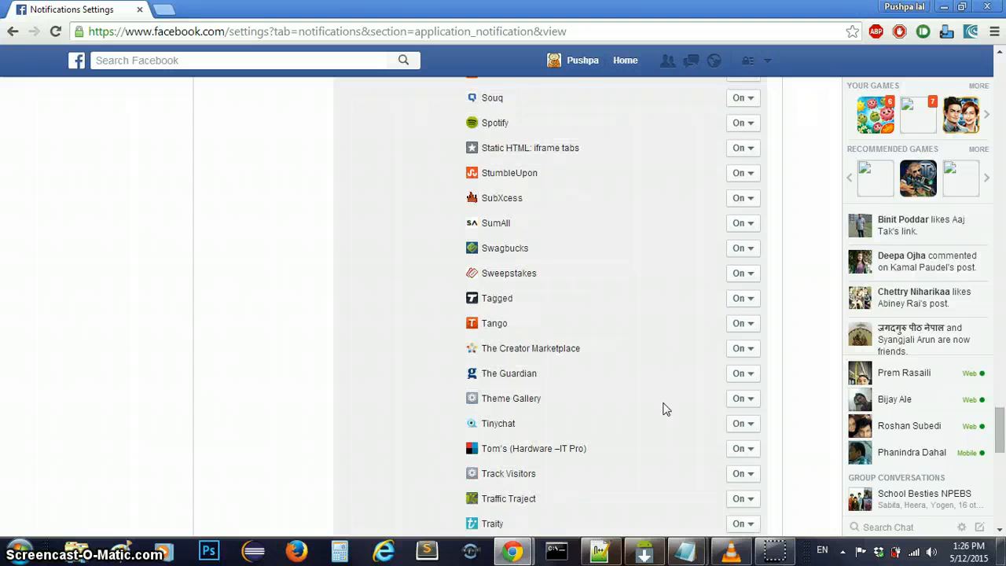
scroll(down, 3)
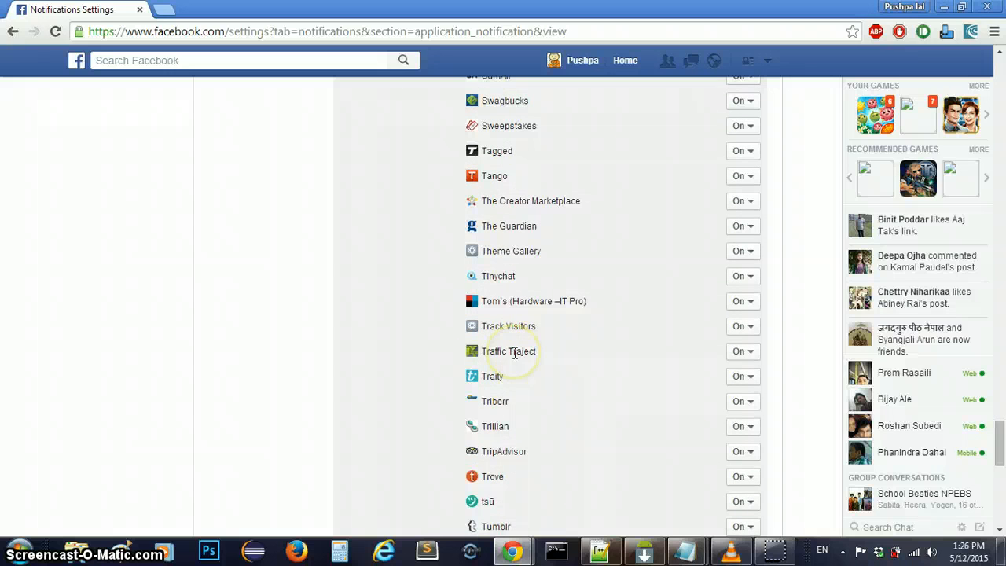
click(742, 353)
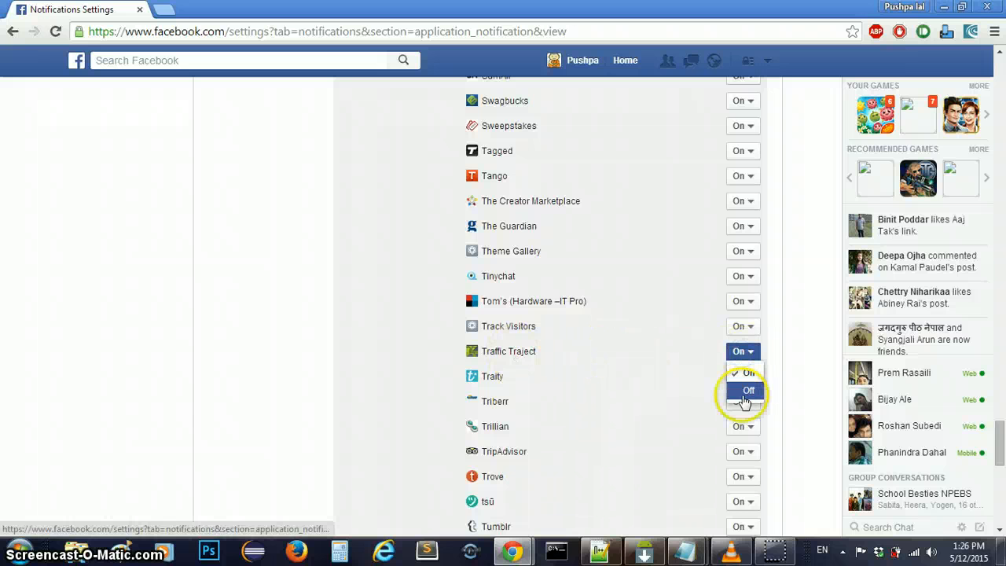
click(748, 390)
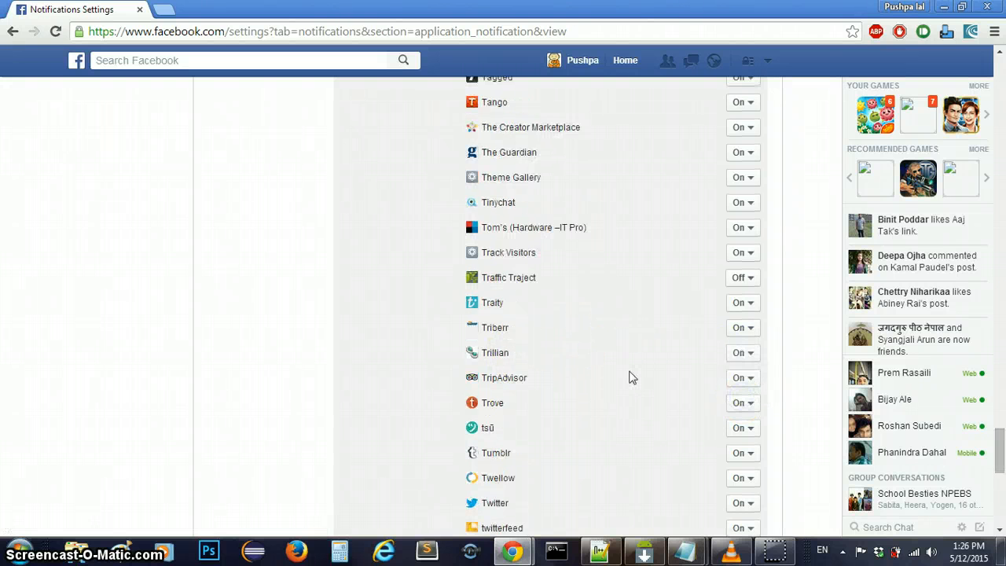
Set Zoo World app request notifications to Off at the bottom of the list.
scroll(down, 3)
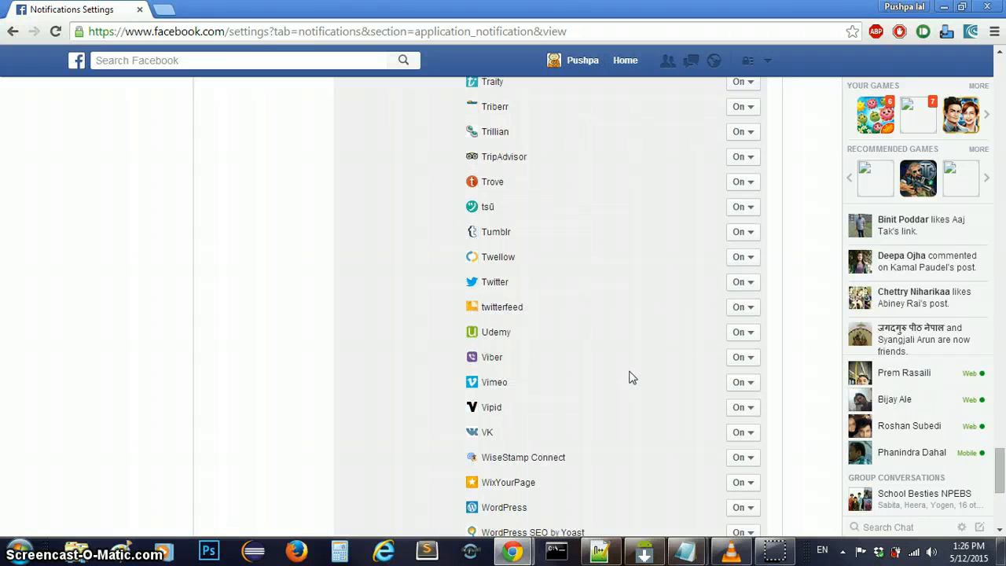
scroll(down, 3)
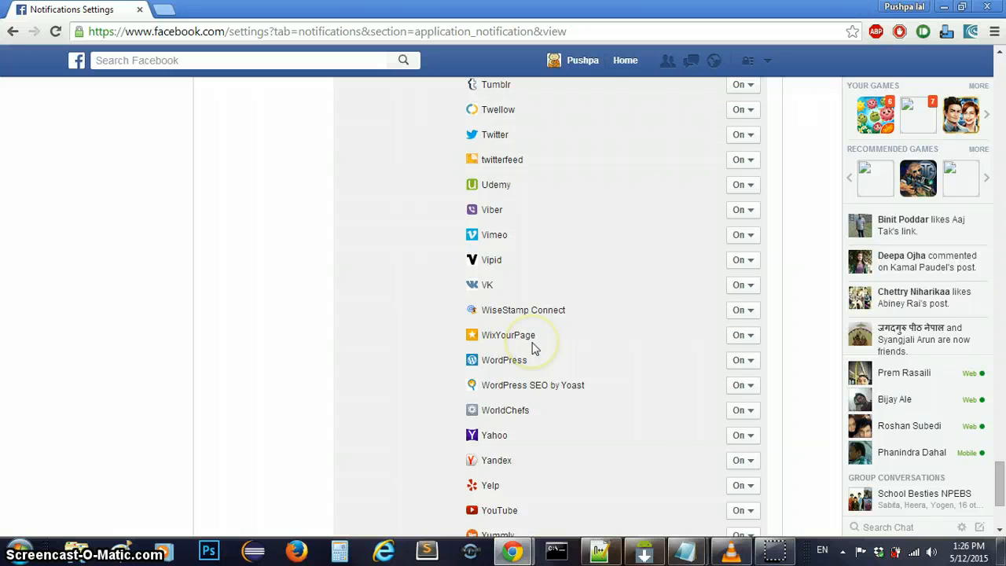
scroll(down, 3)
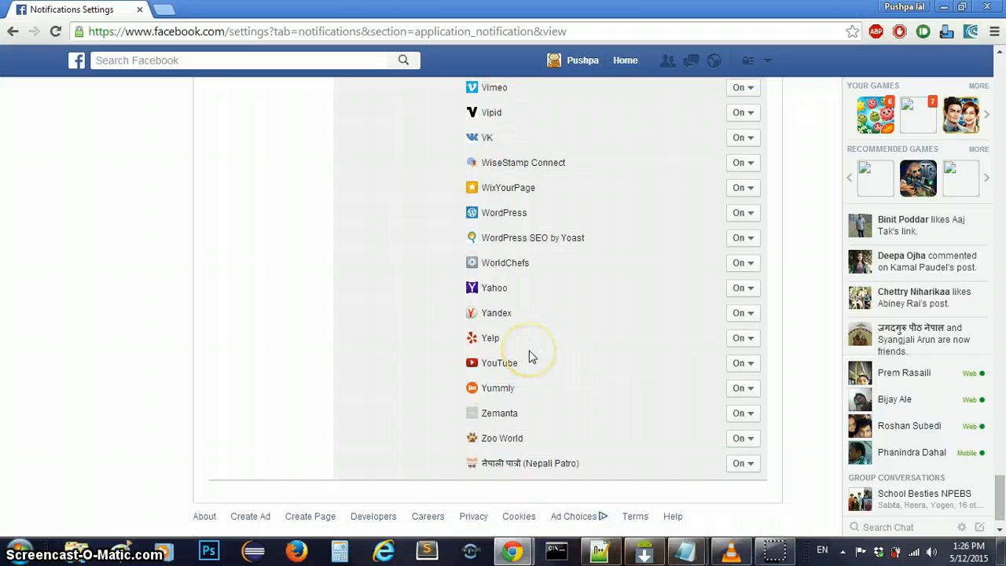
mouse_move(522, 422)
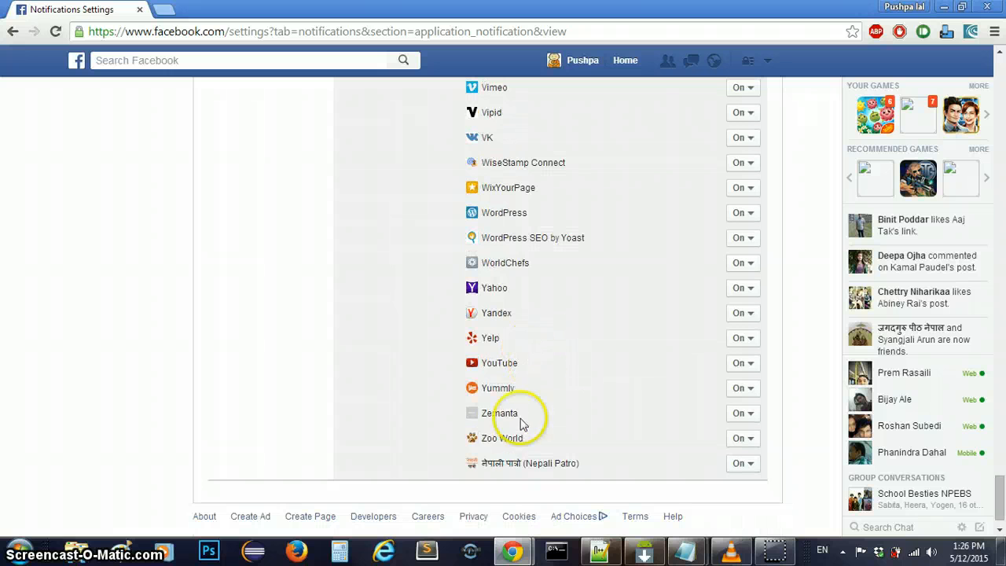
mouse_move(769, 445)
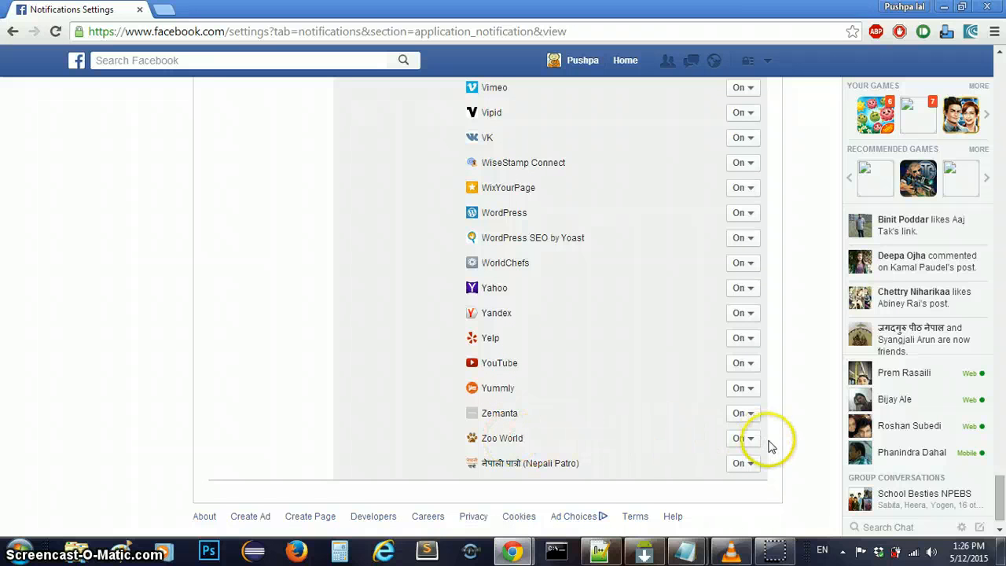
click(740, 437)
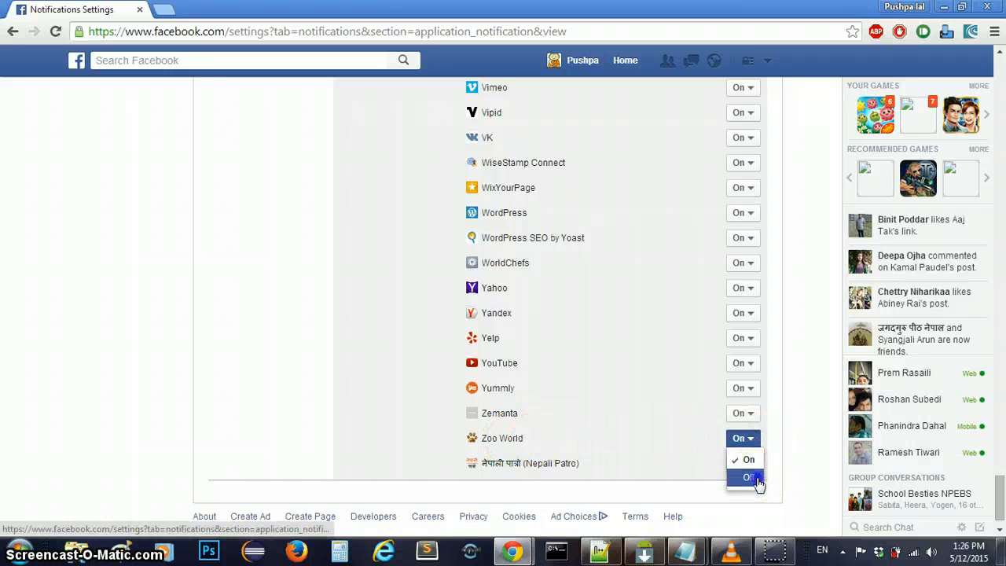
click(743, 476)
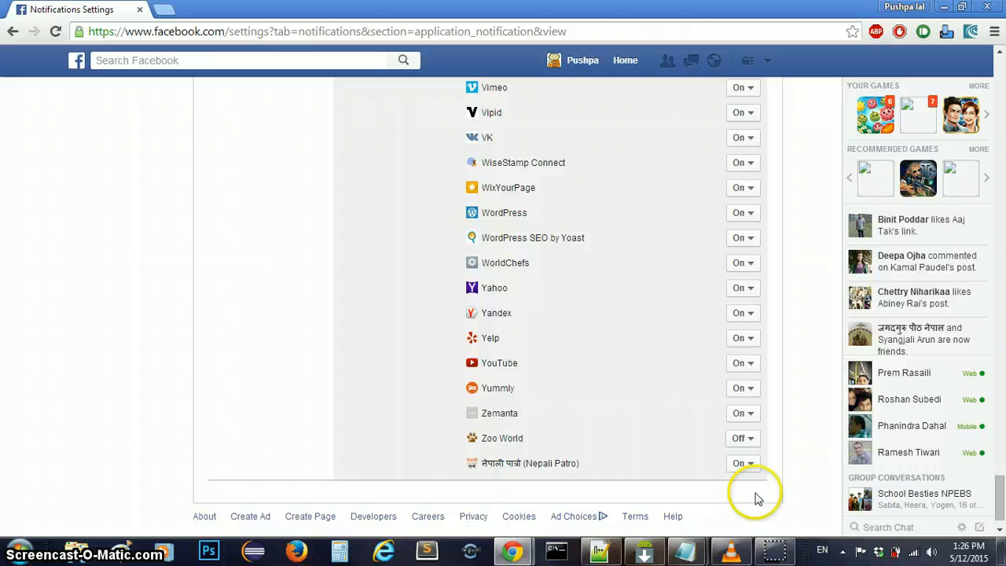
mouse_move(794, 428)
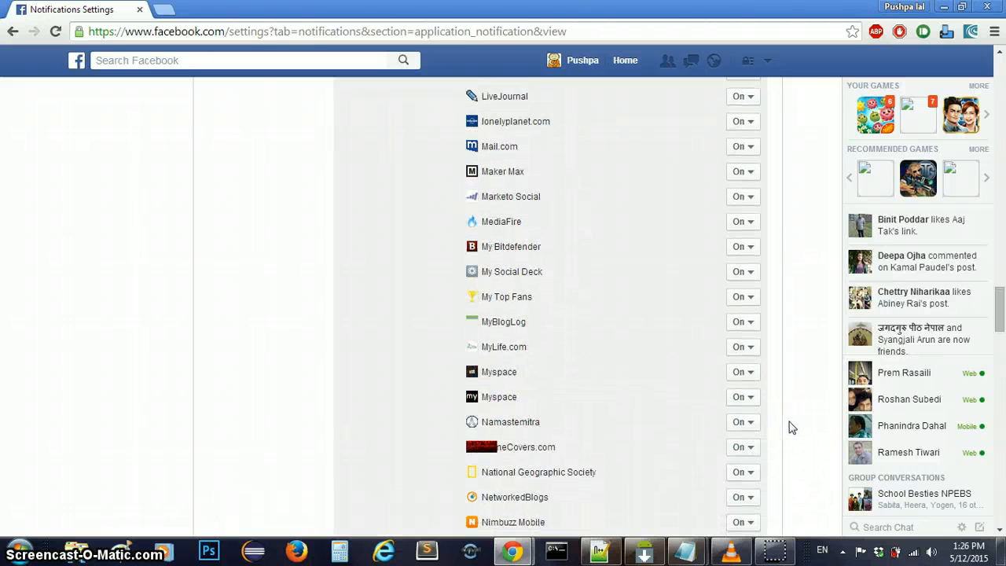
scroll(up, 3)
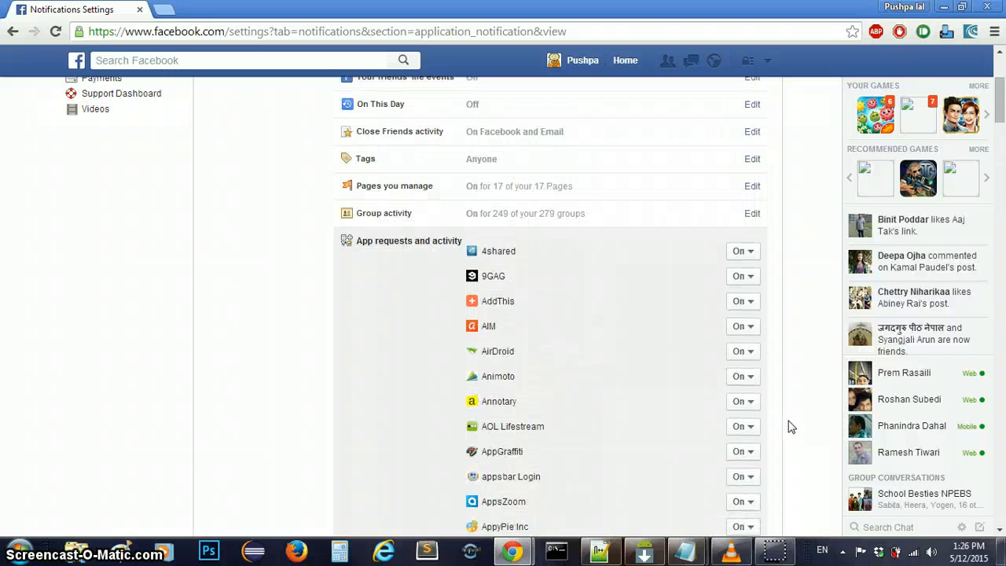
scroll(up, 3)
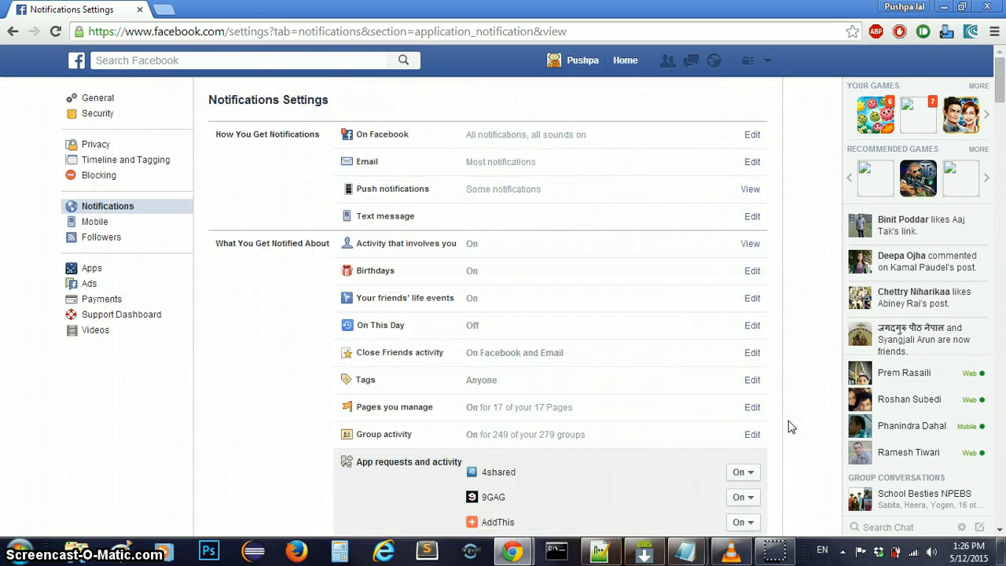